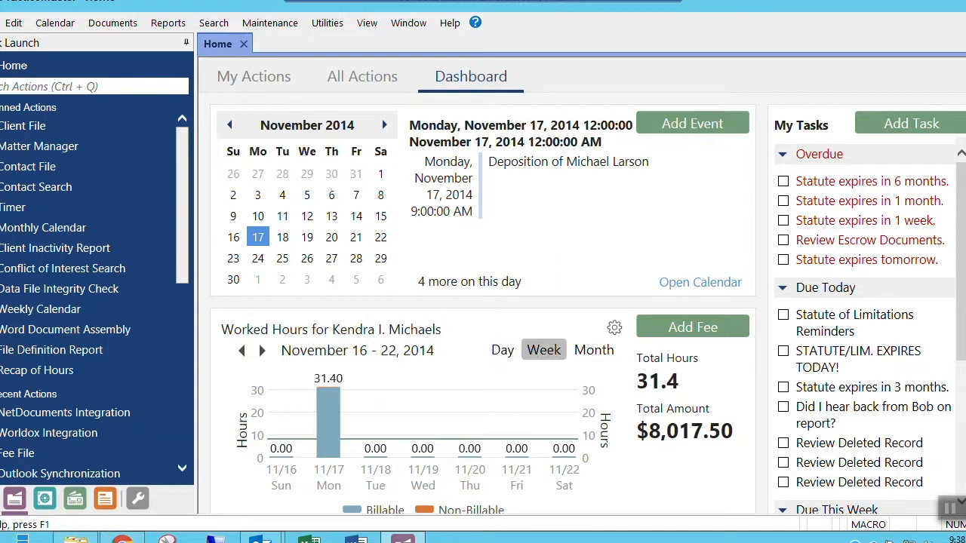
- Toggle the worked-hours display between a single day and the whole week
left_click(502, 350)
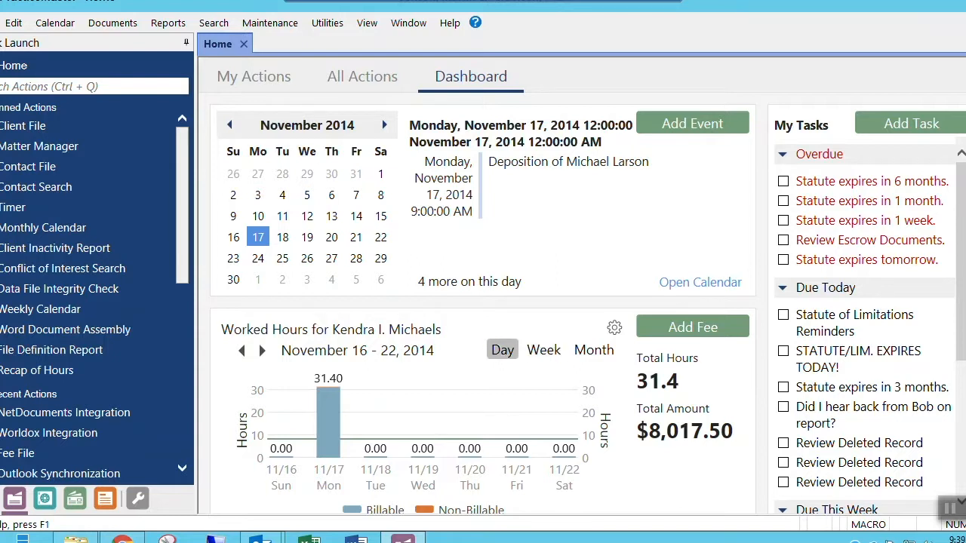
left_click(544, 350)
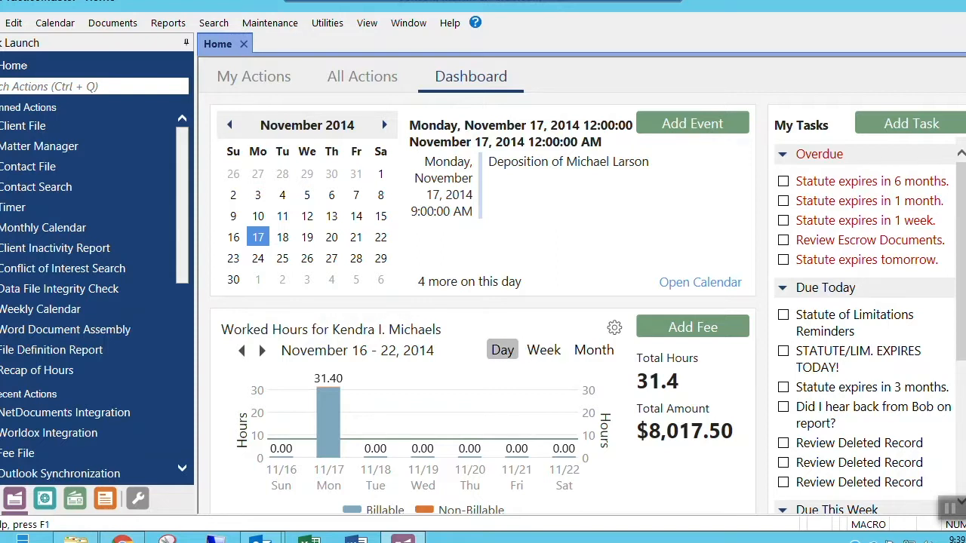
left_click(543, 350)
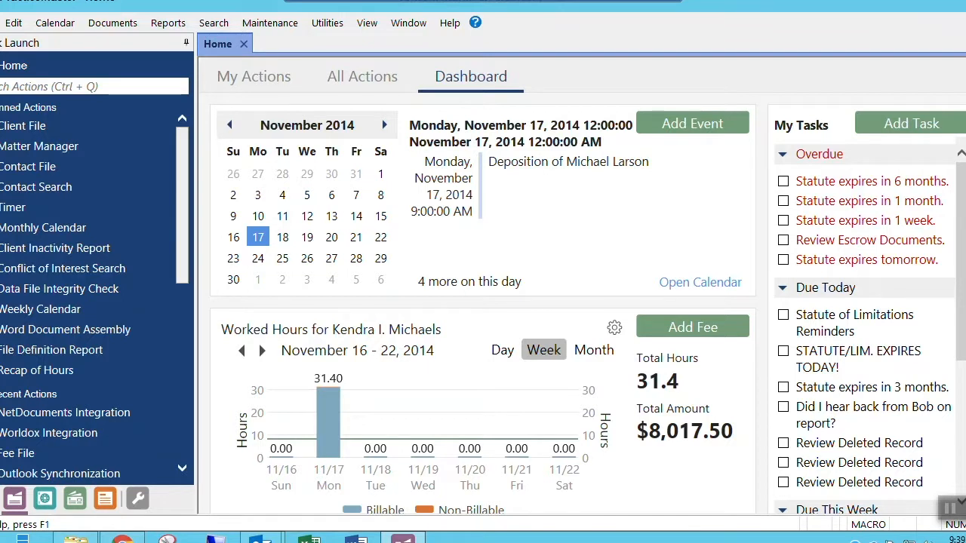
left_click(501, 350)
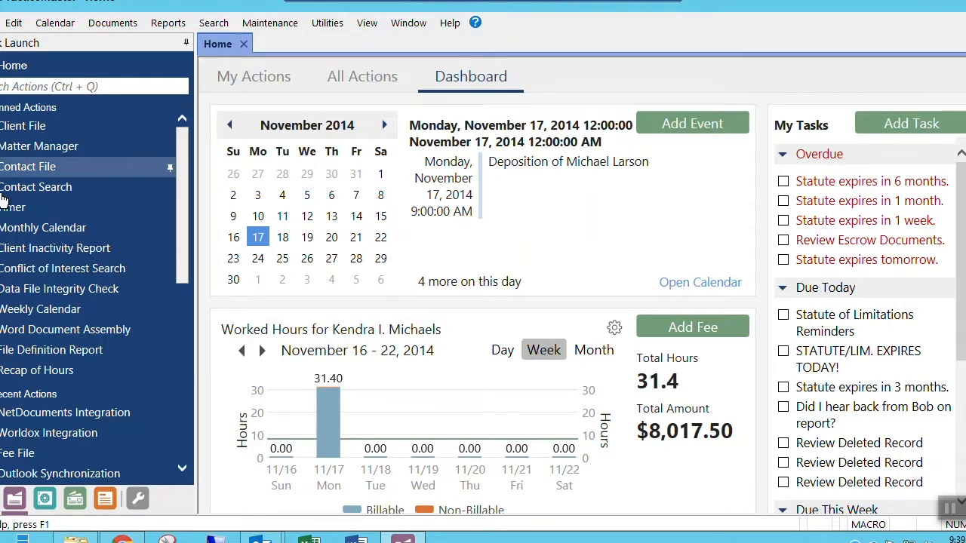
left_click(24, 127)
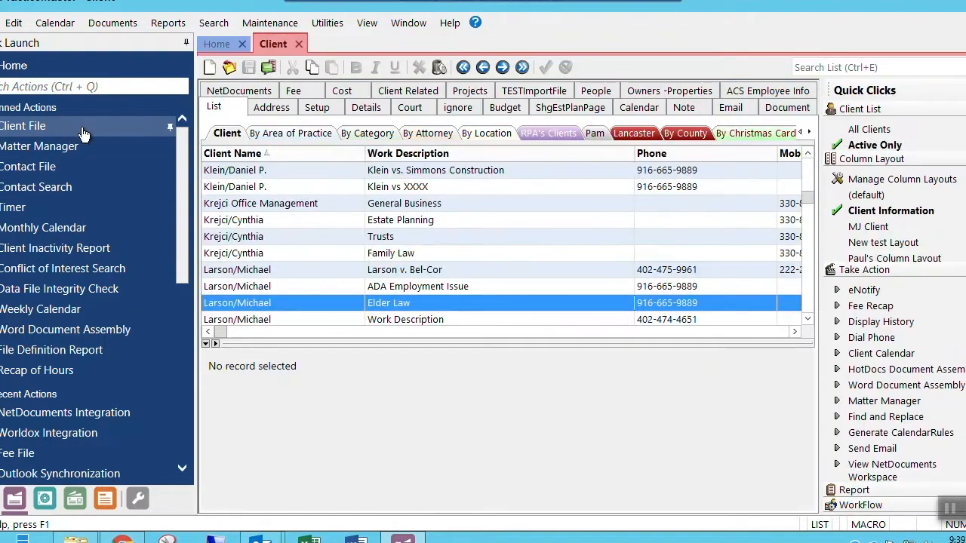
left_click(237, 301)
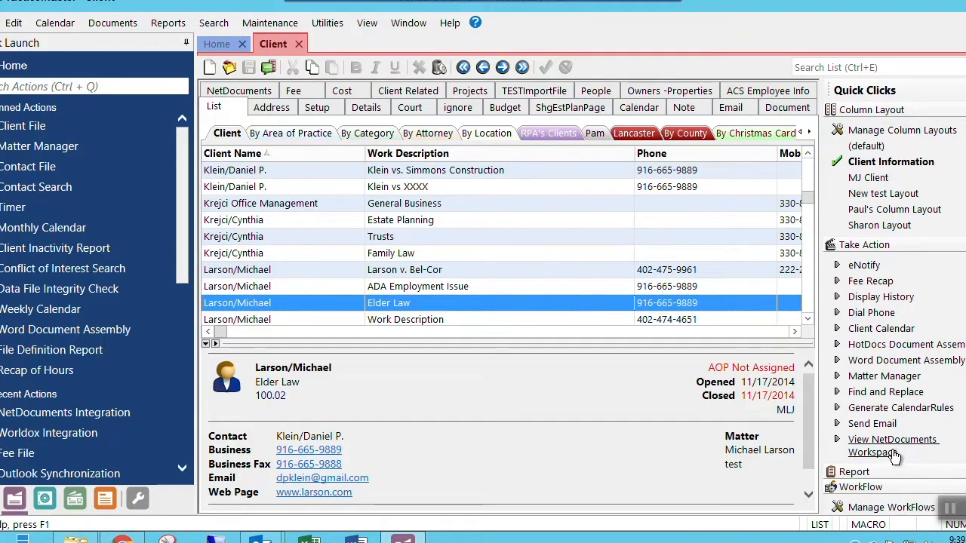
mouse_move(913, 453)
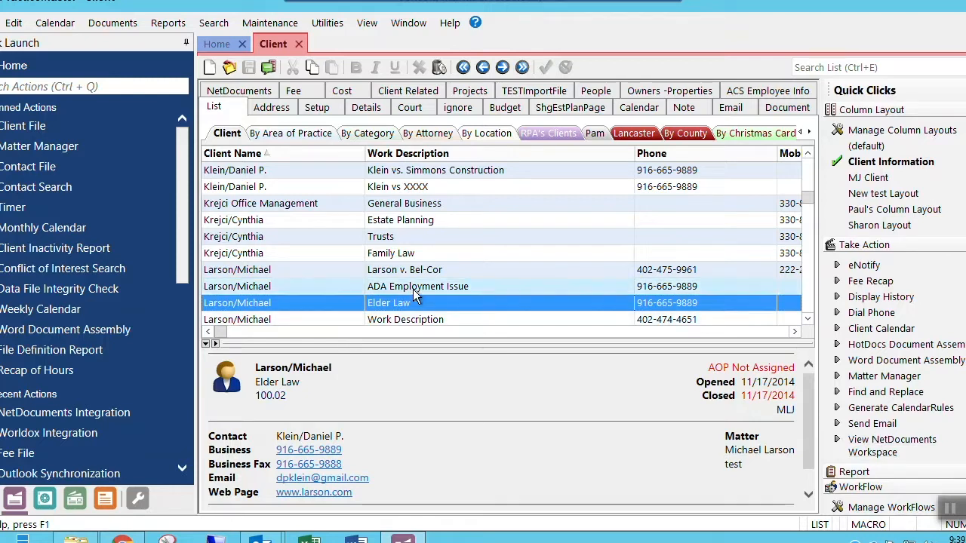
left_click(417, 286)
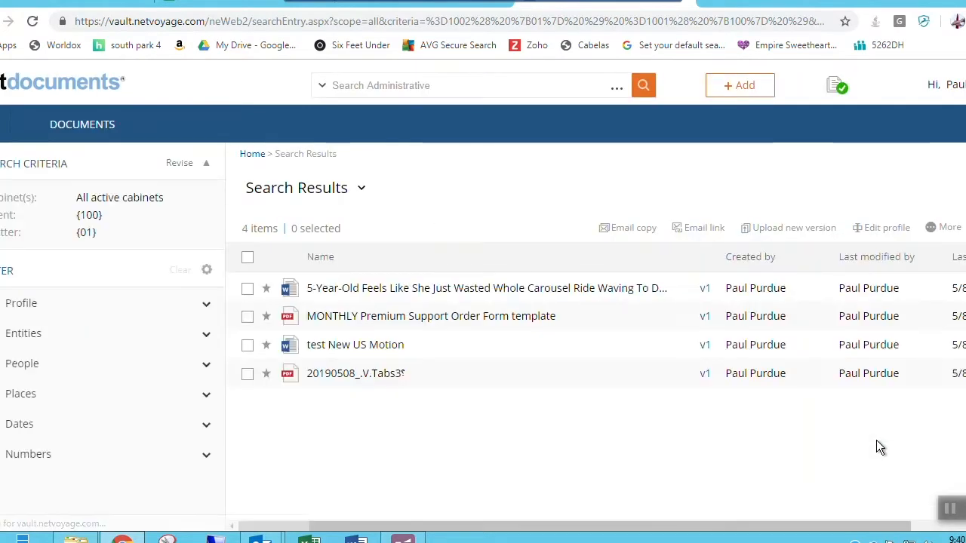
mouse_move(694, 380)
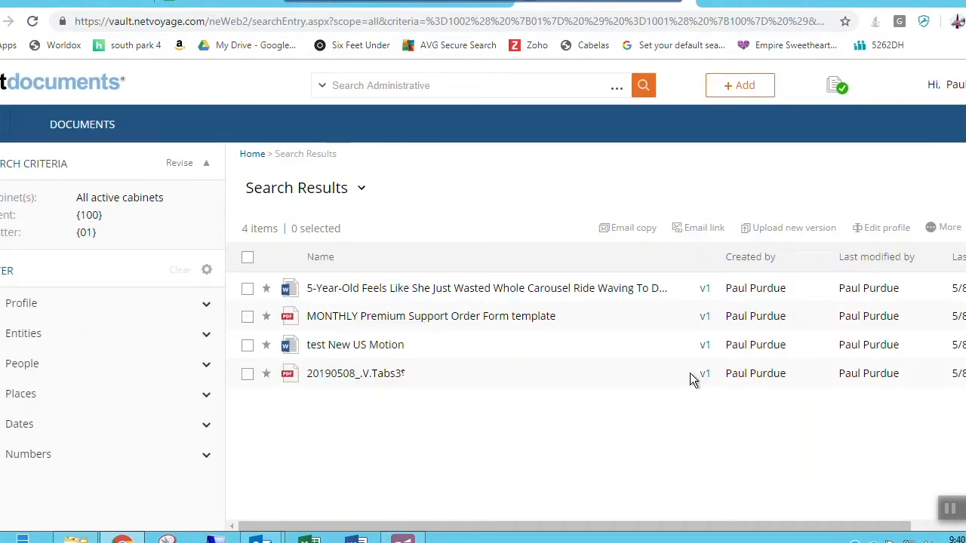
mouse_move(441, 381)
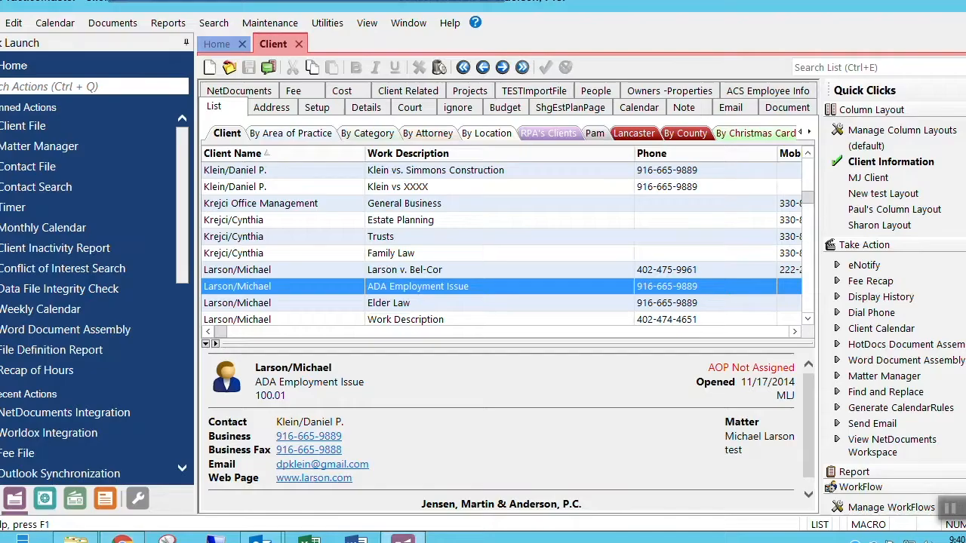
mouse_move(522, 388)
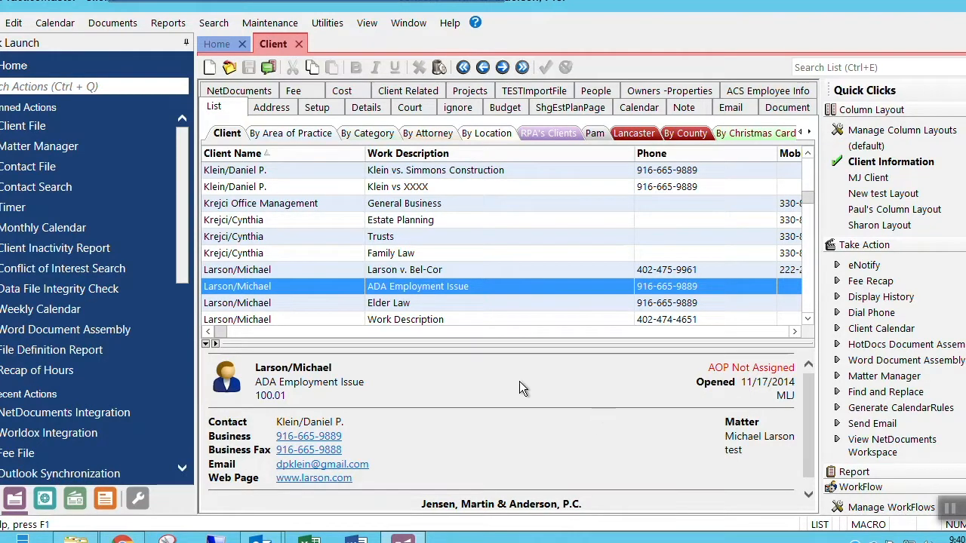
mouse_move(504, 380)
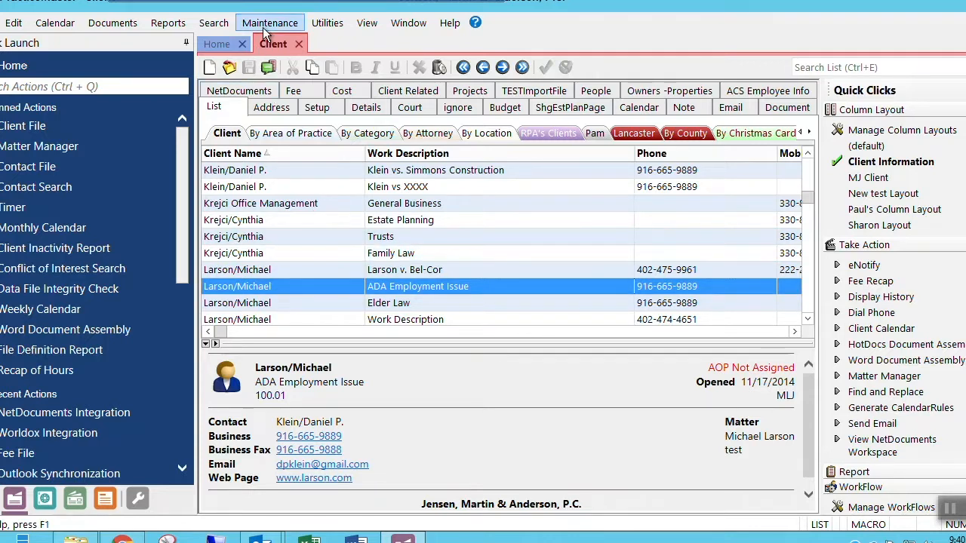
- Open the Maintenance menu with the ADA Employment Issue matter selected
left_click(268, 23)
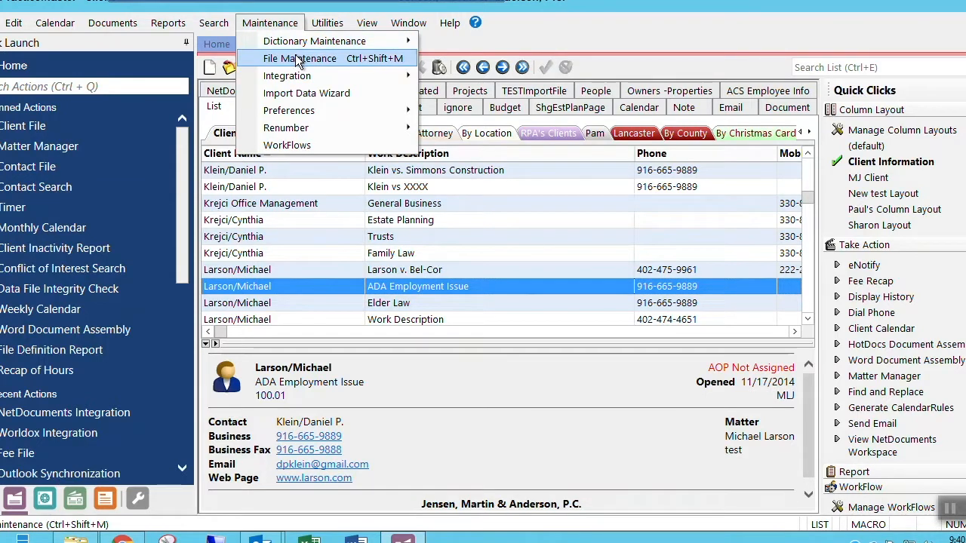
- Open NetDocuments Integration settings and review the Firm Configuration tab
left_click(298, 57)
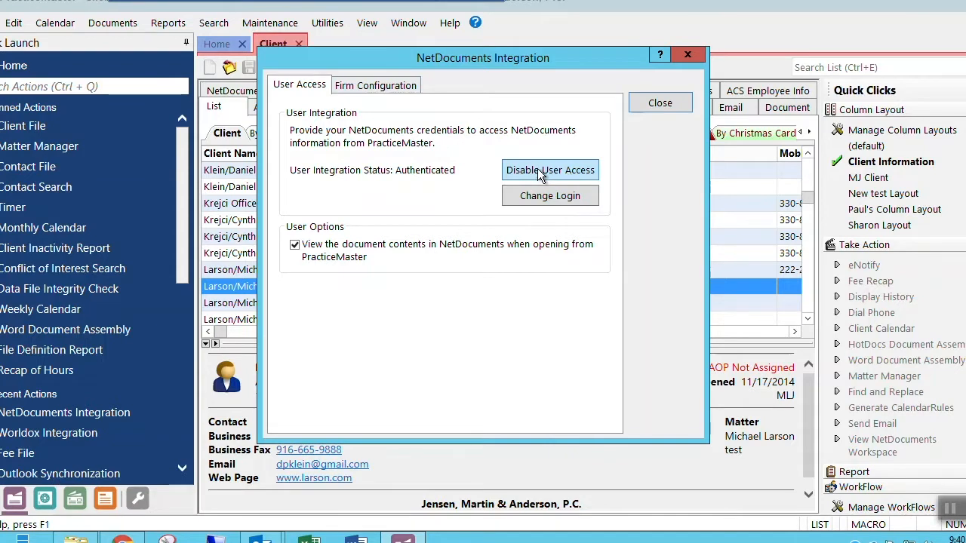
mouse_move(527, 196)
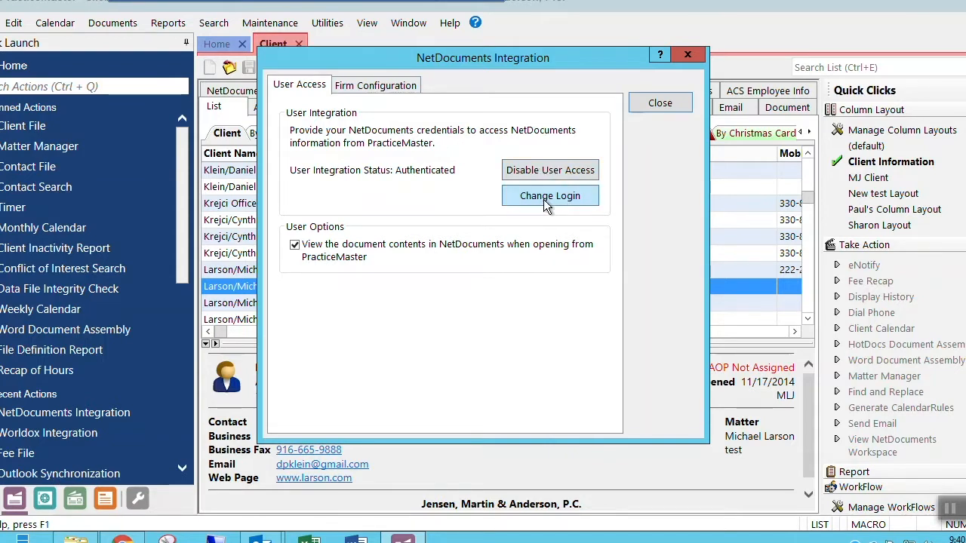
left_click(376, 84)
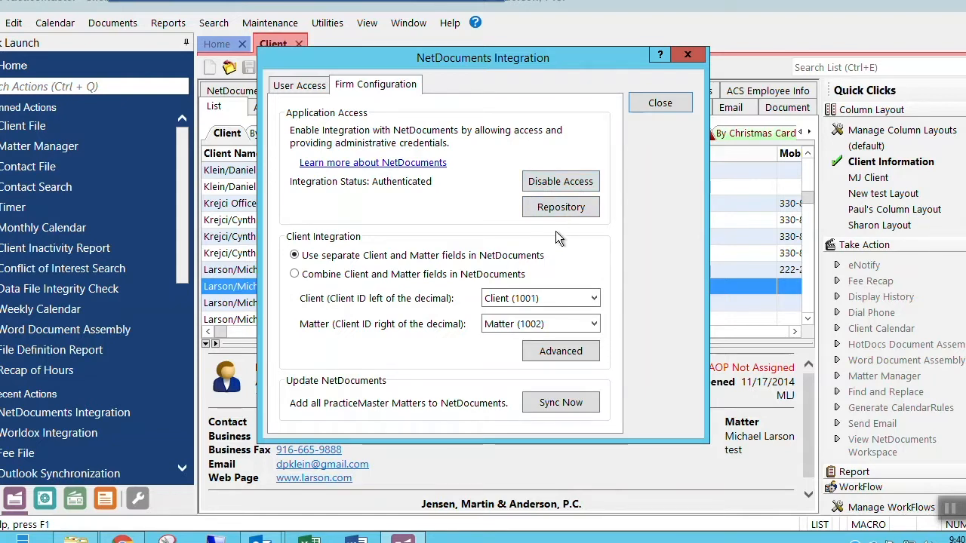
mouse_move(546, 243)
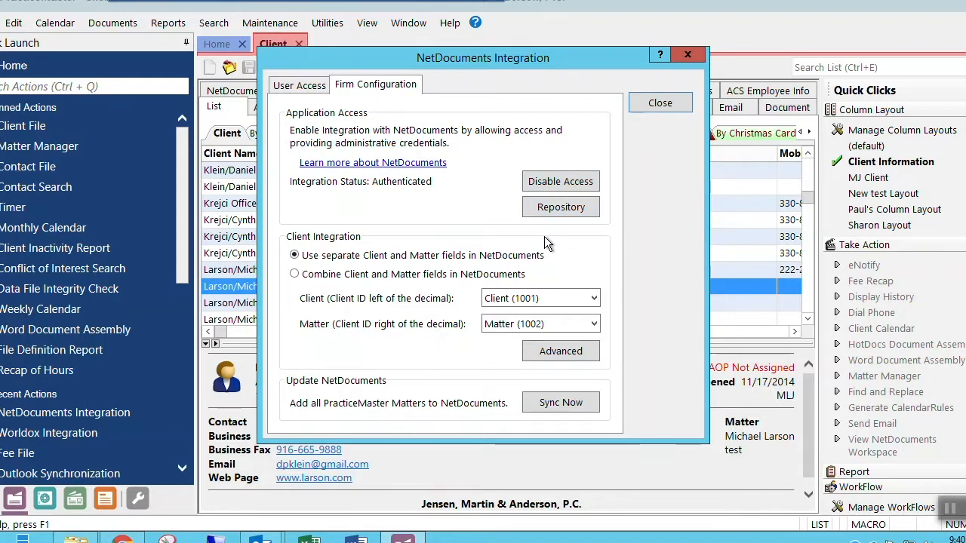
mouse_move(597, 255)
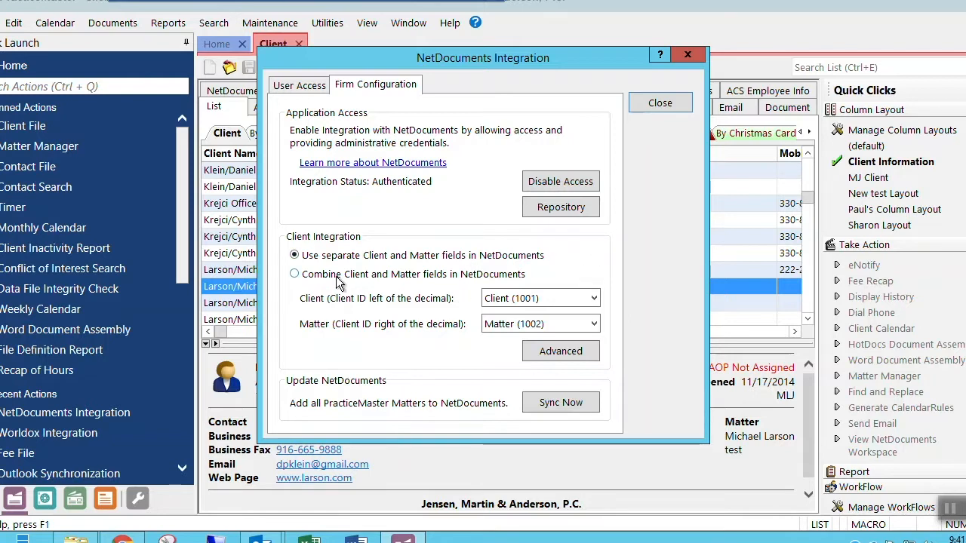
mouse_move(449, 309)
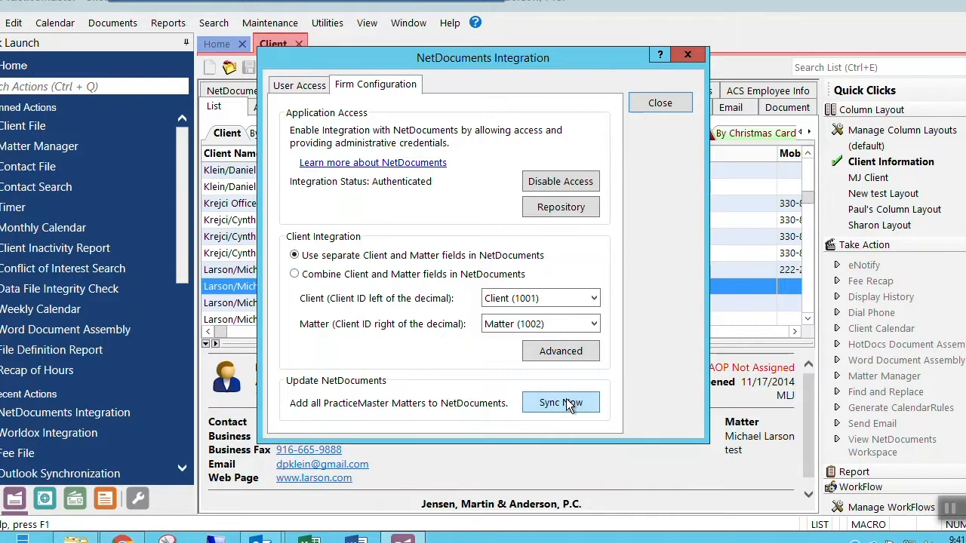
mouse_move(567, 406)
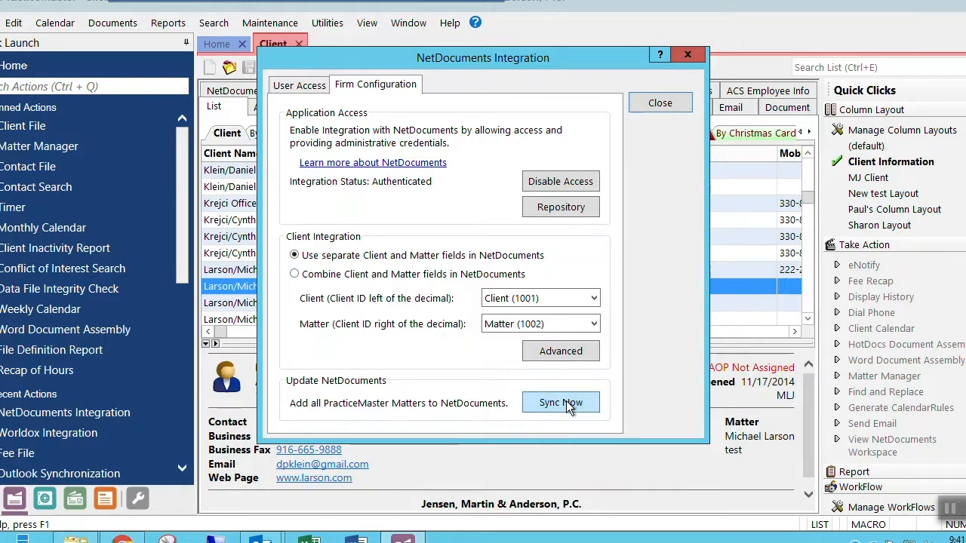
mouse_move(568, 406)
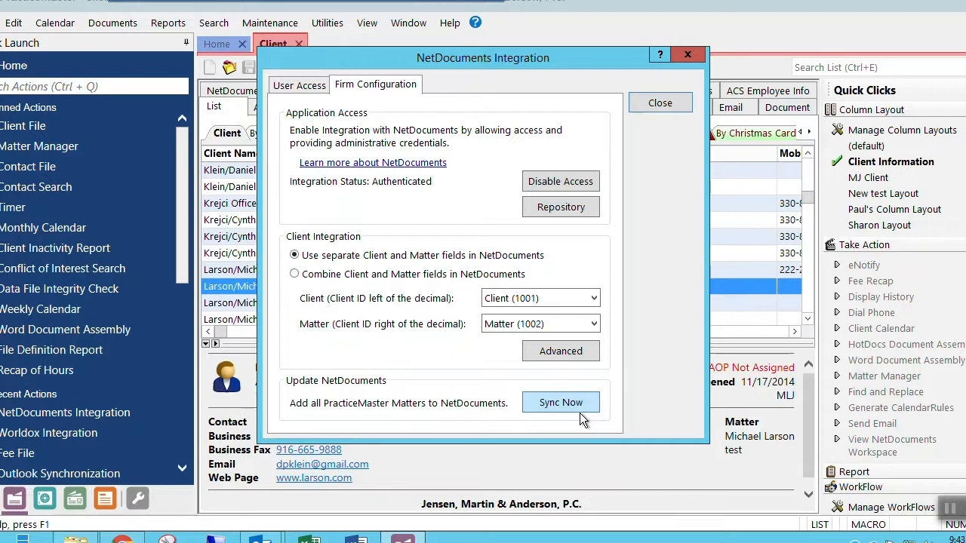
- Sync all PracticeMaster matters to NetDocuments, then close the integration settings
left_click(561, 401)
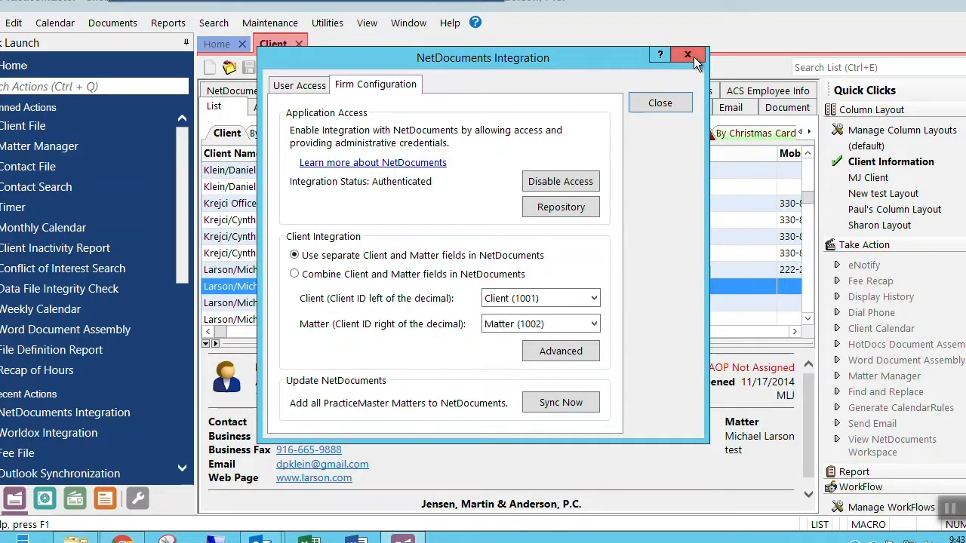
left_click(687, 54)
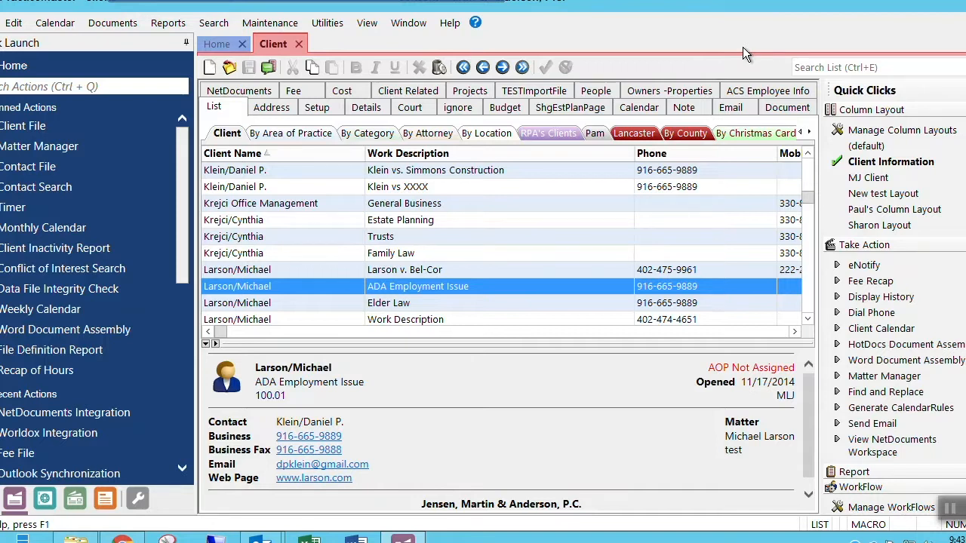
mouse_move(254, 142)
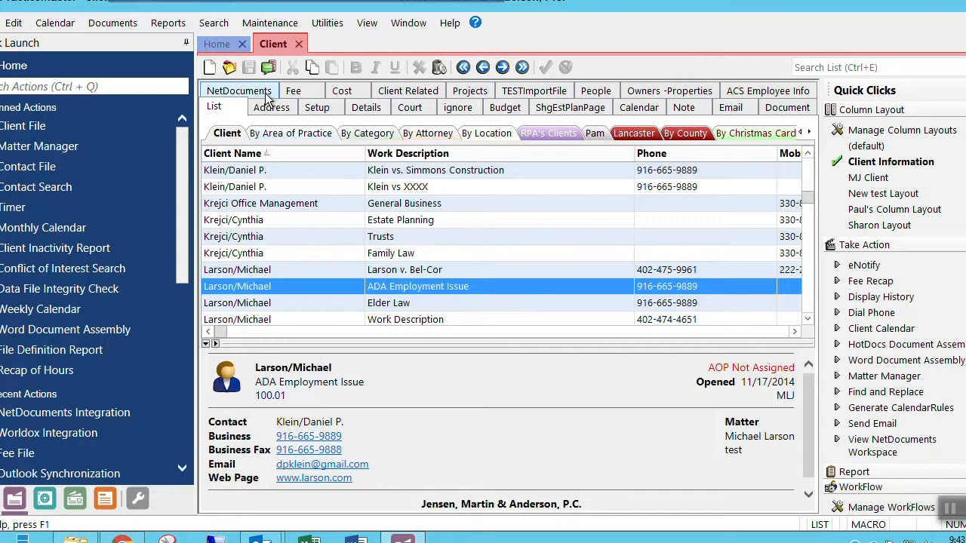
mouse_move(269, 102)
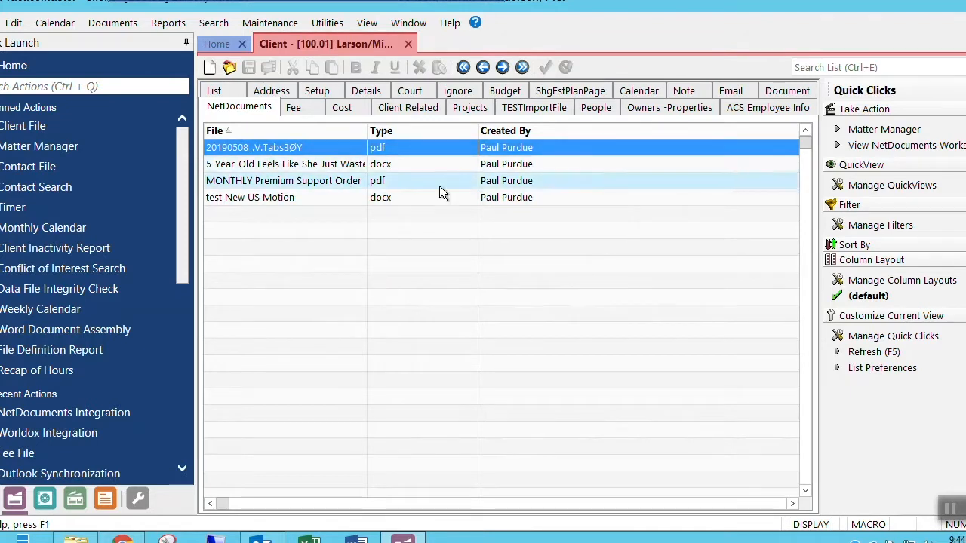
mouse_move(868, 189)
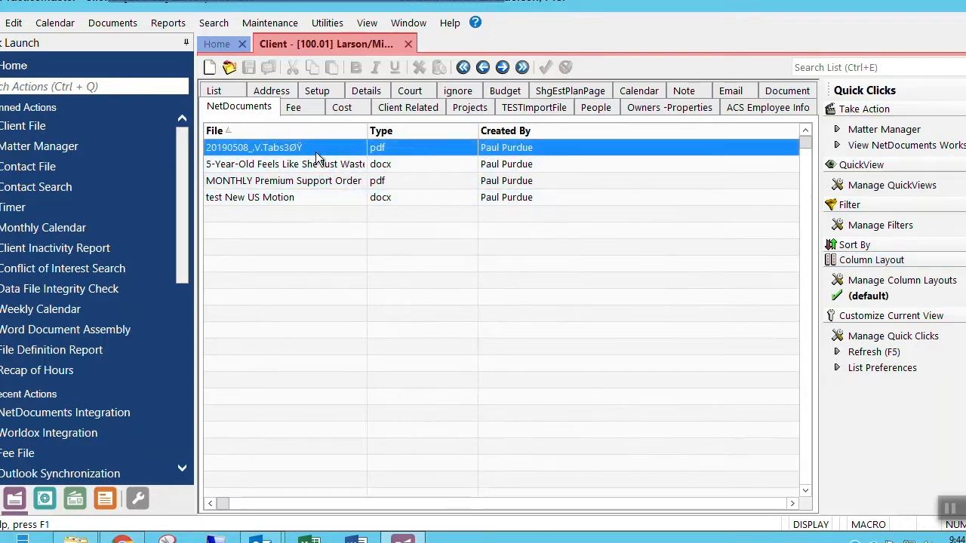
mouse_move(269, 154)
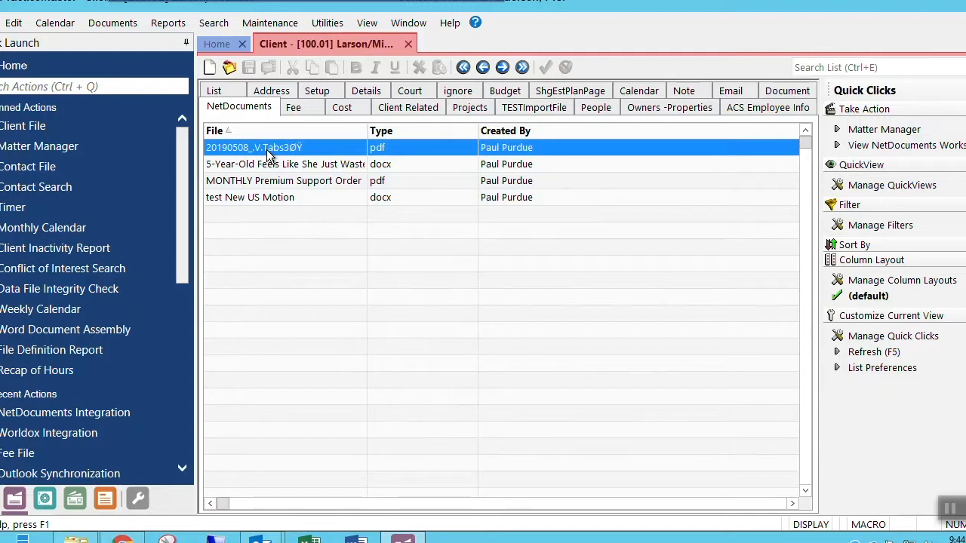
mouse_move(290, 124)
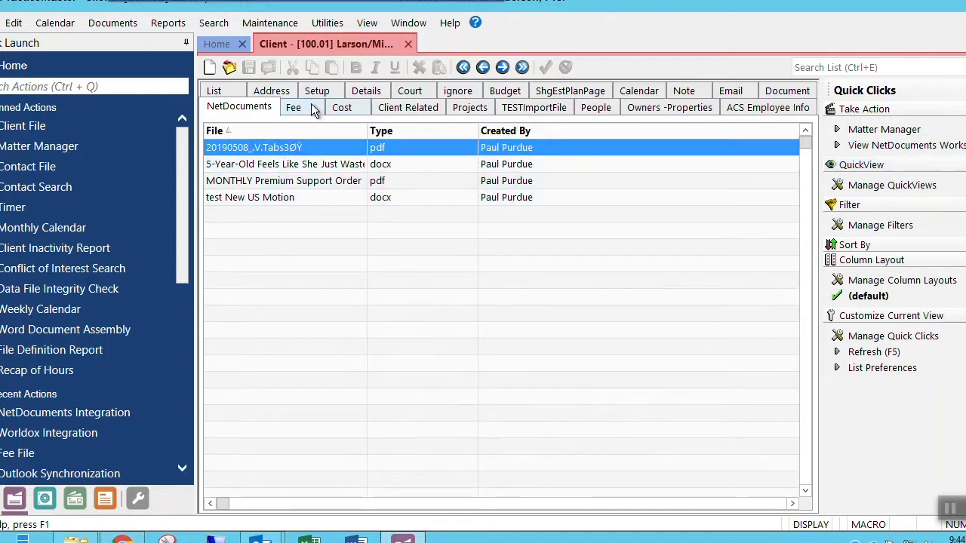
left_click(268, 105)
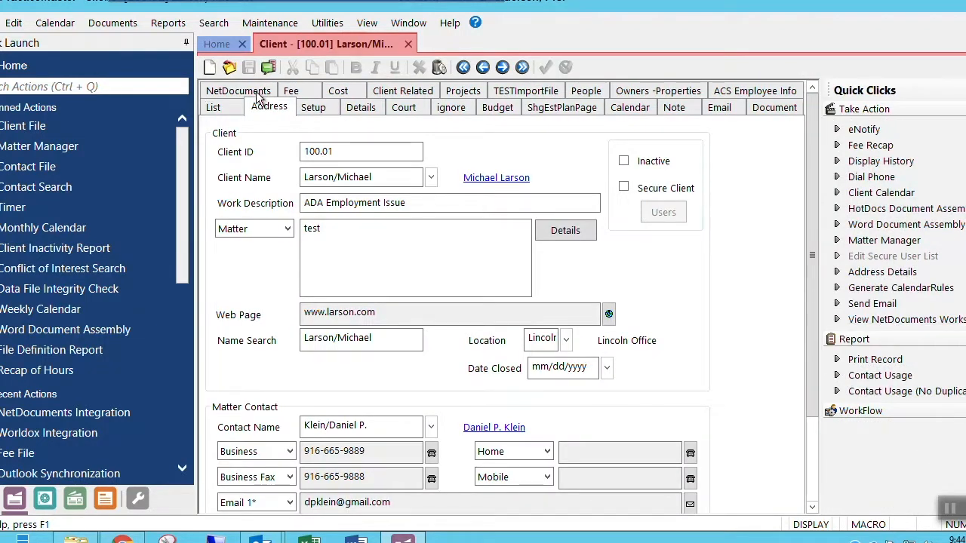
left_click(238, 91)
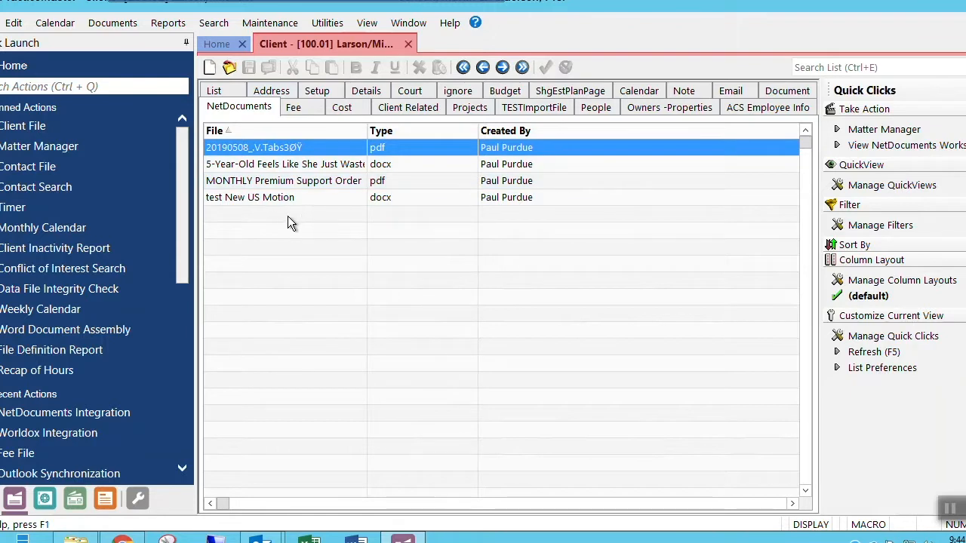
mouse_move(324, 236)
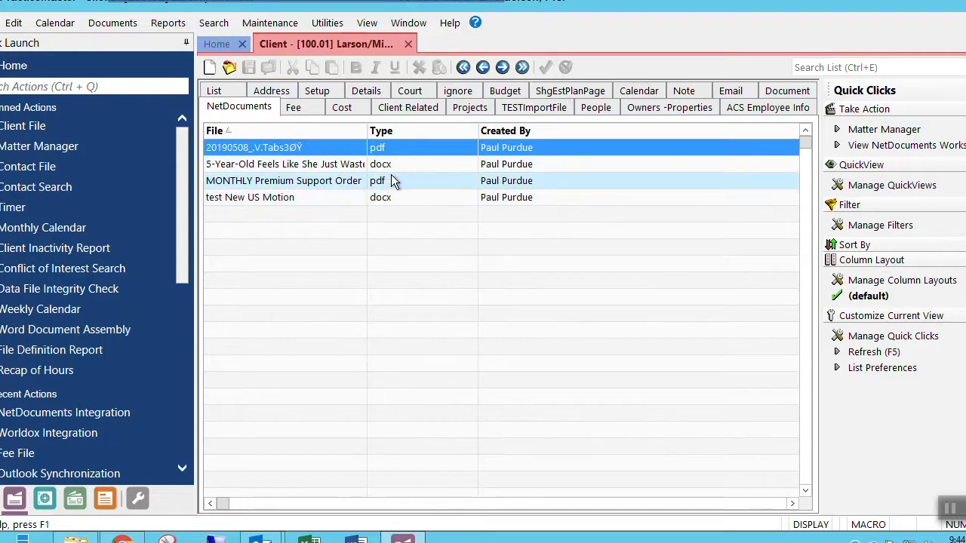
left_click(284, 181)
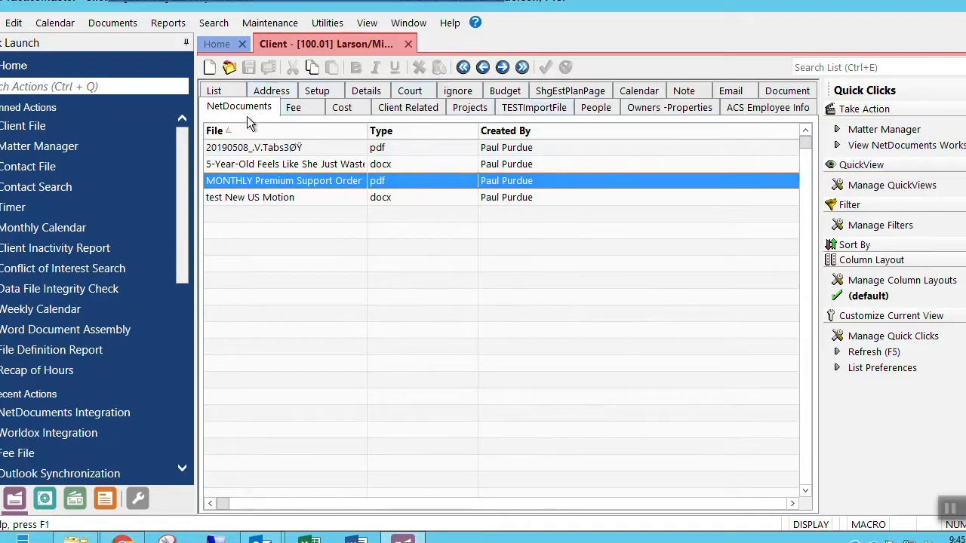
mouse_move(264, 121)
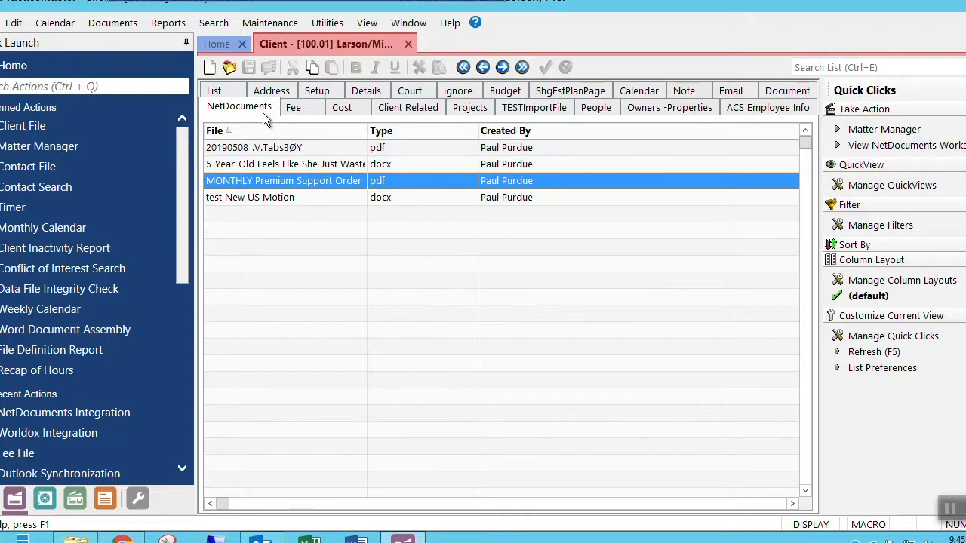
mouse_move(260, 121)
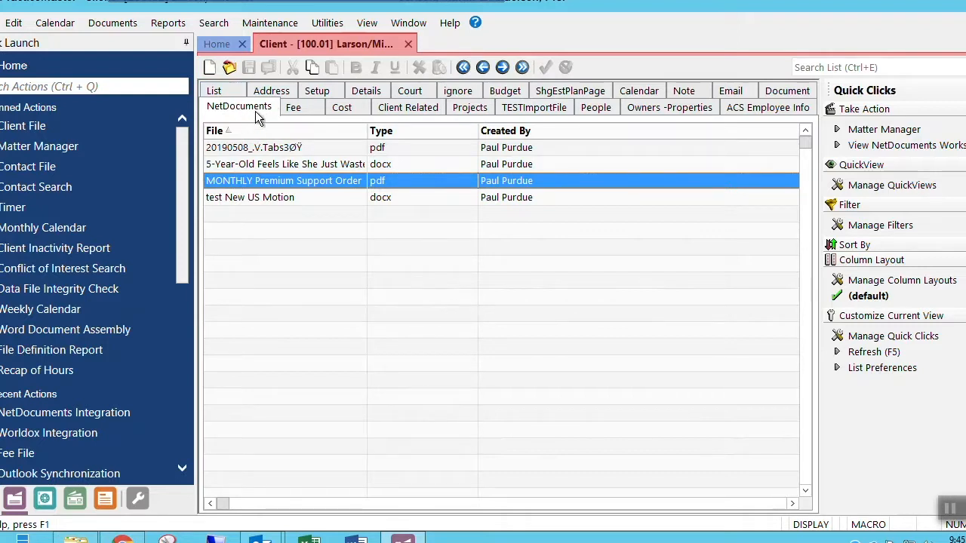
mouse_move(264, 114)
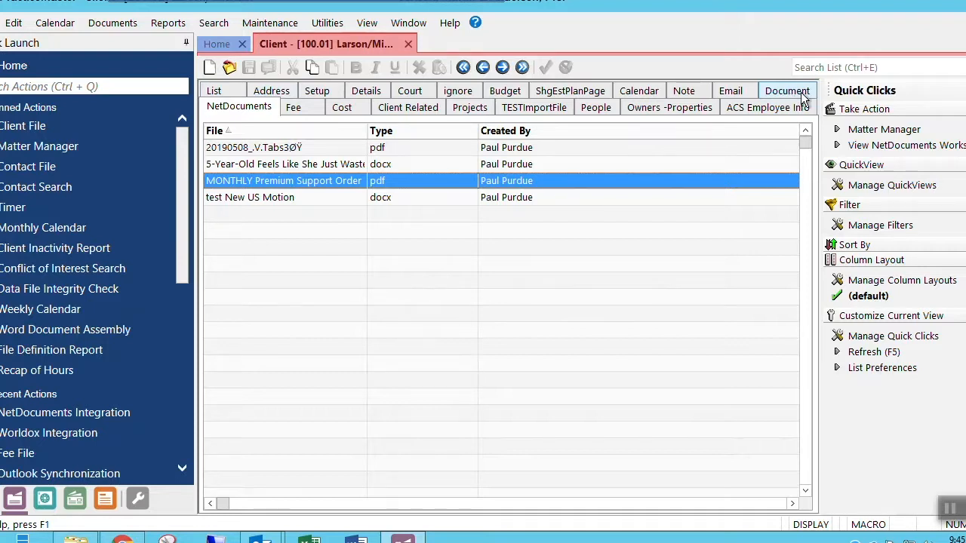
mouse_move(285, 127)
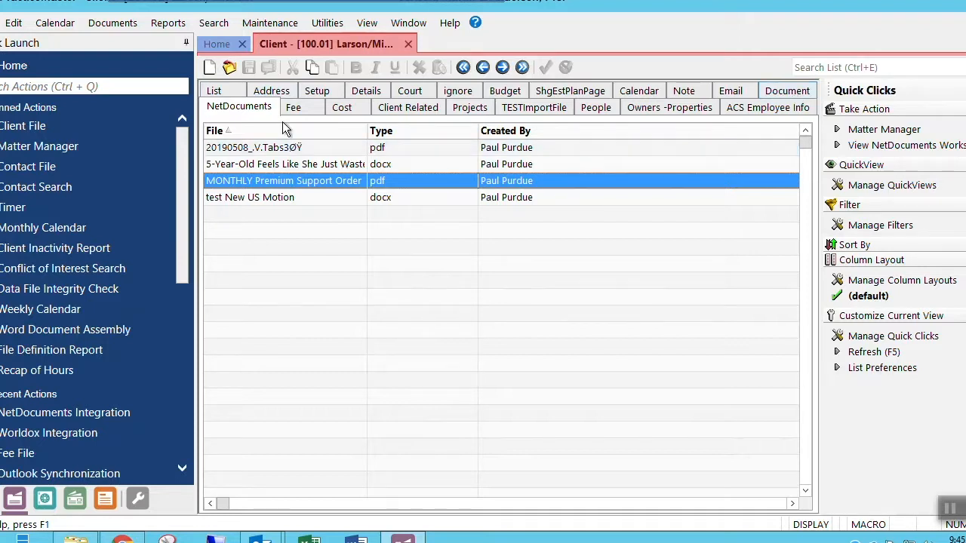
mouse_move(259, 115)
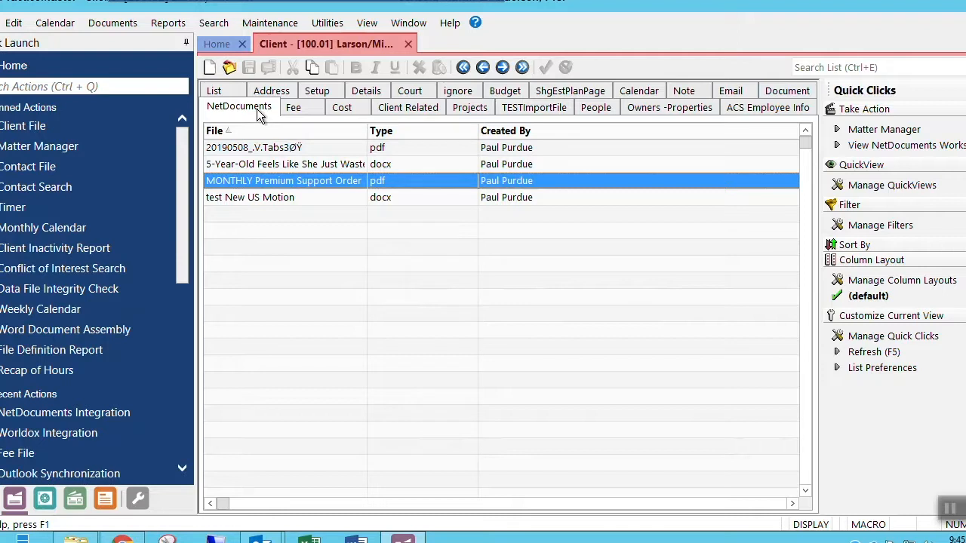